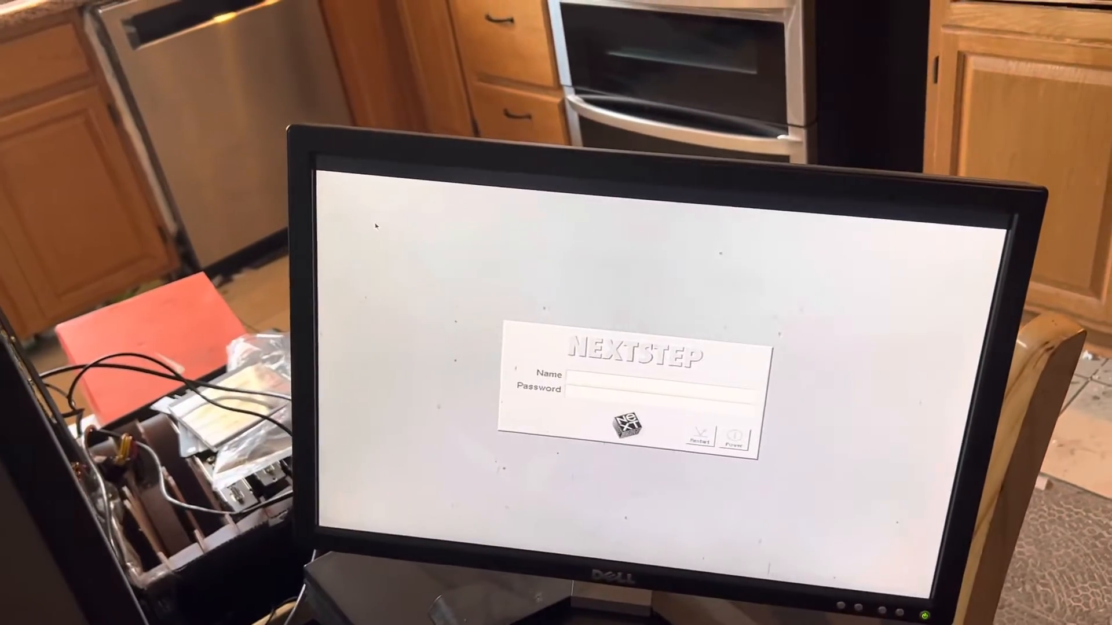
type("root")
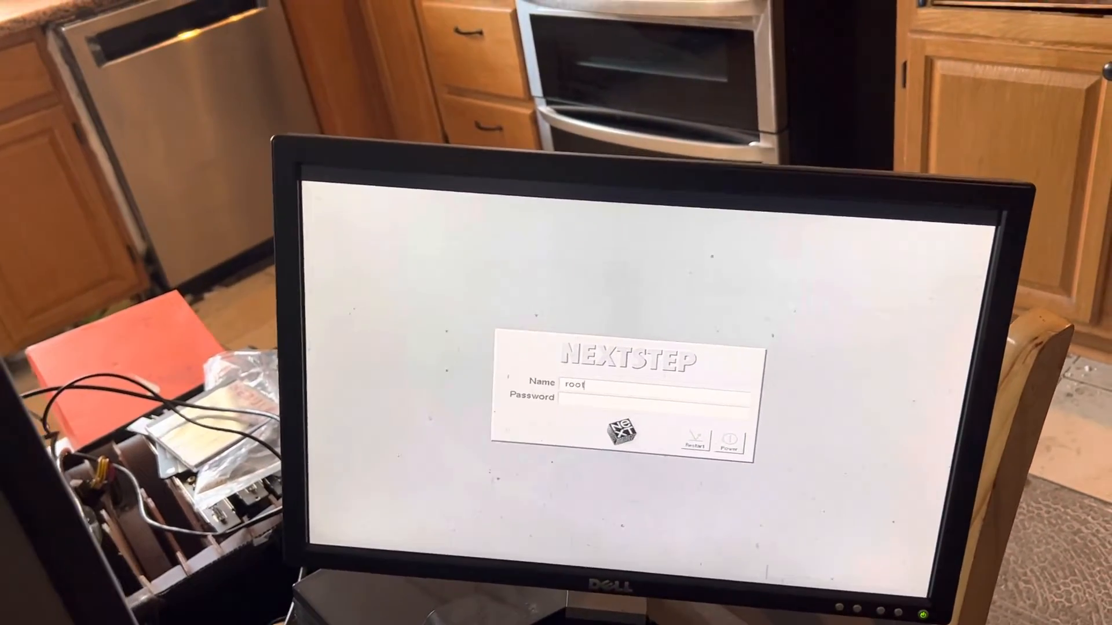